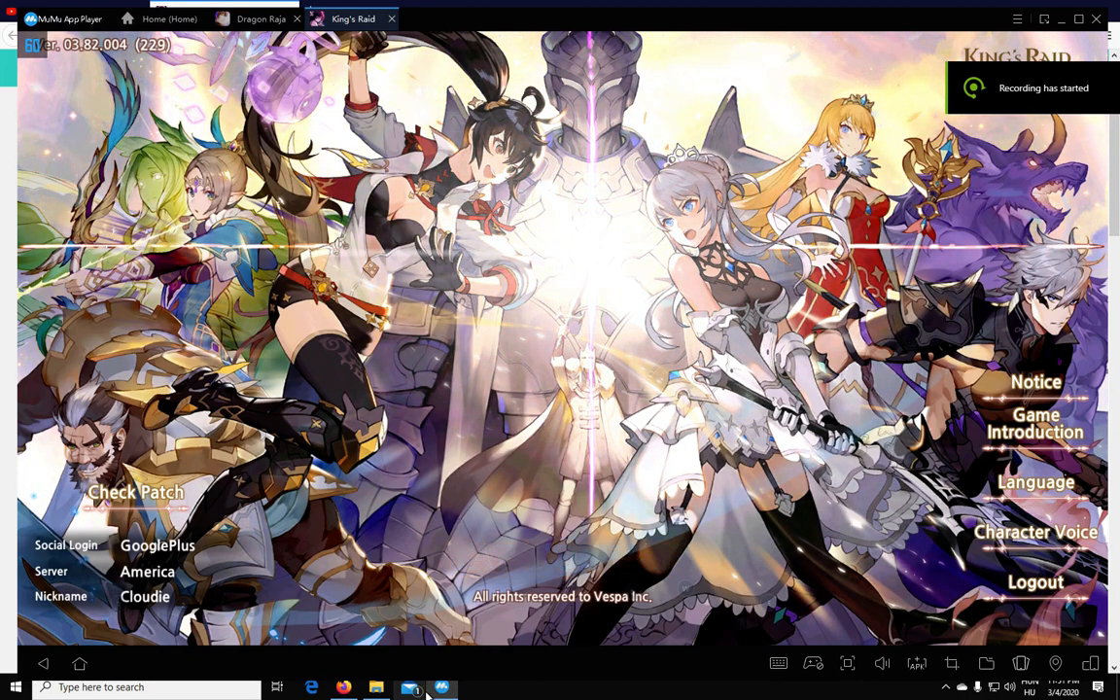
{"action": "mouse_move", "coordinate": [570, 559]}
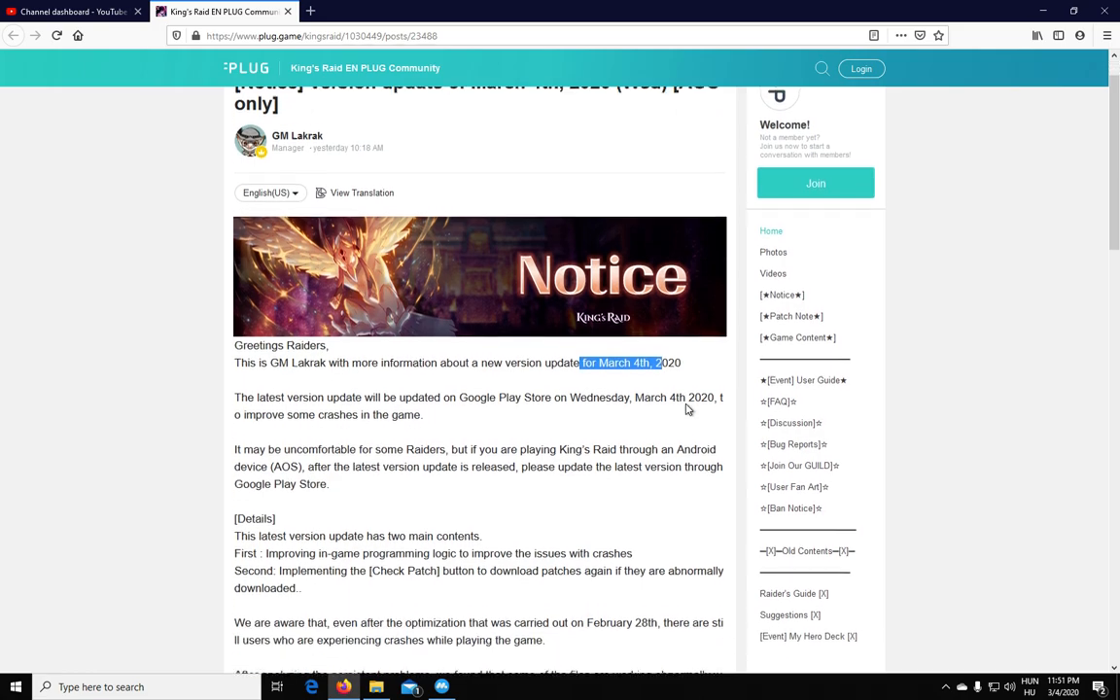
Read through the PLUG update notice in Firefox, clearing an accidental text selection
{"action": "scroll", "scroll_direction": "down", "scroll_amount": 3}
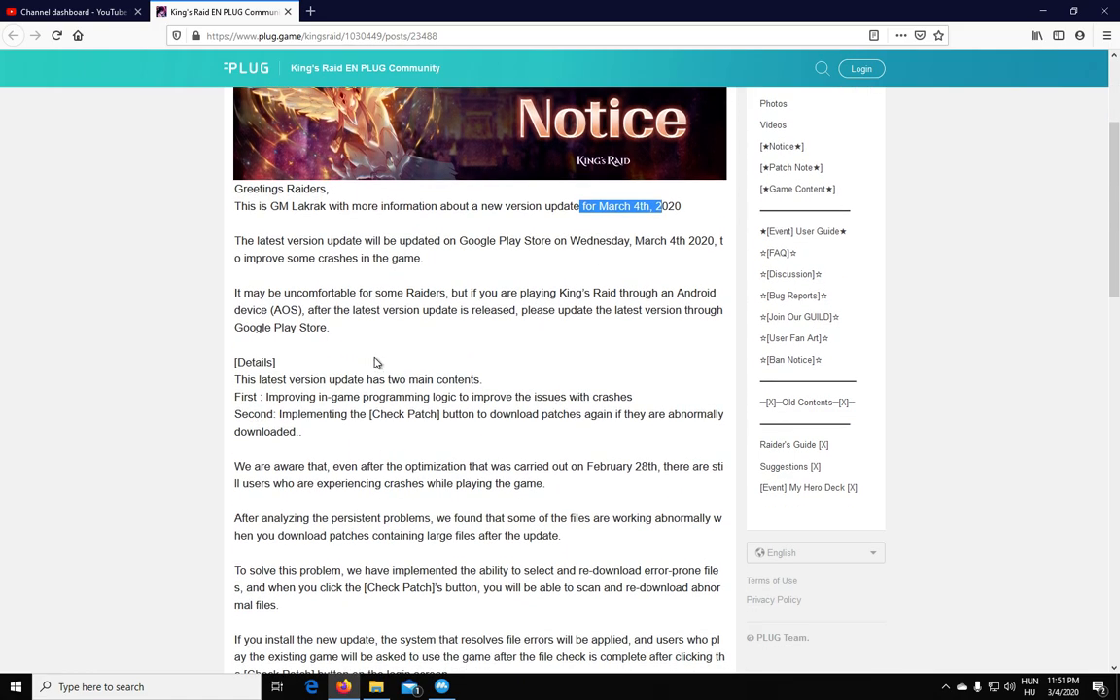
{"action": "mouse_move", "coordinate": [314, 434]}
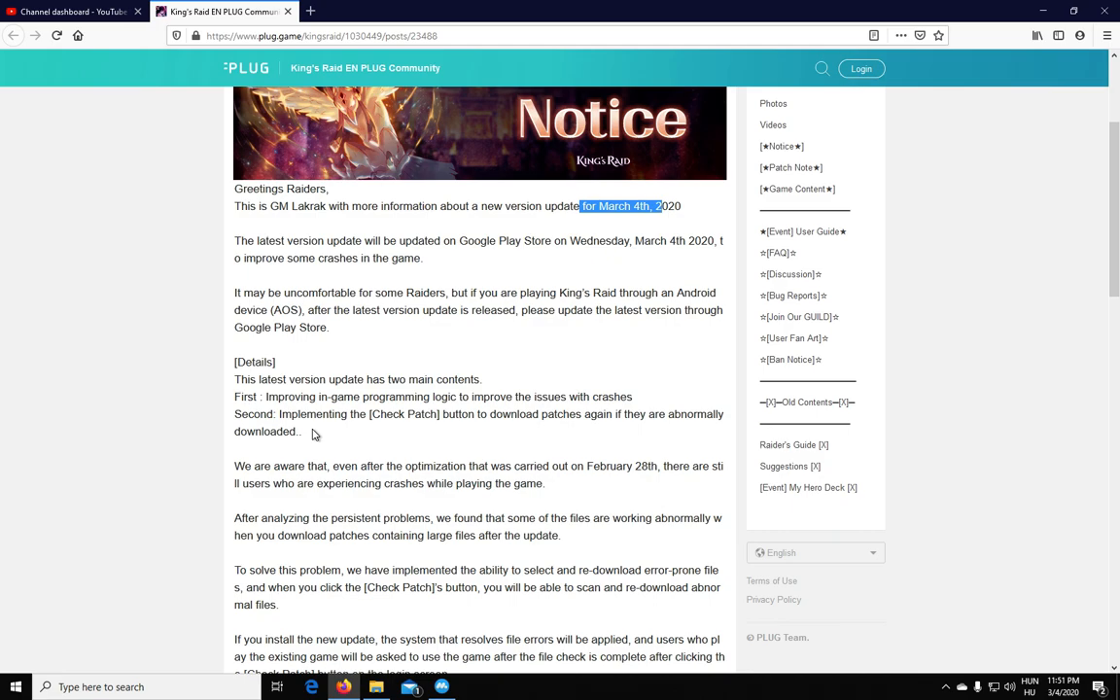
{"action": "scroll", "scroll_direction": "down", "scroll_amount": 3}
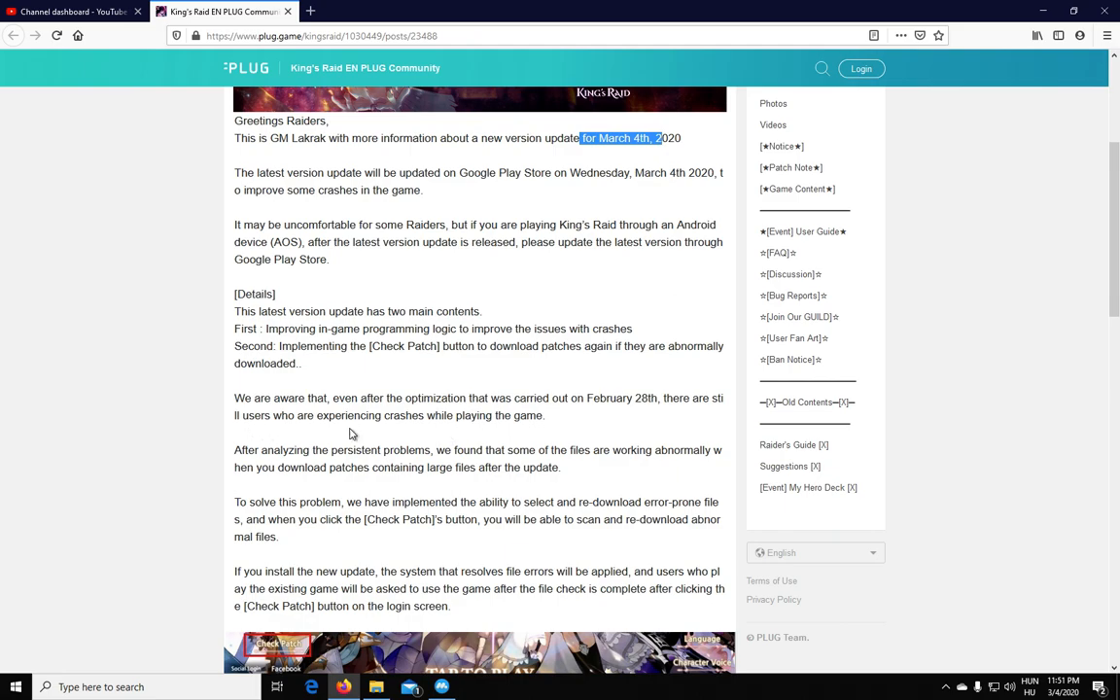
{"action": "mouse_move", "coordinate": [339, 345]}
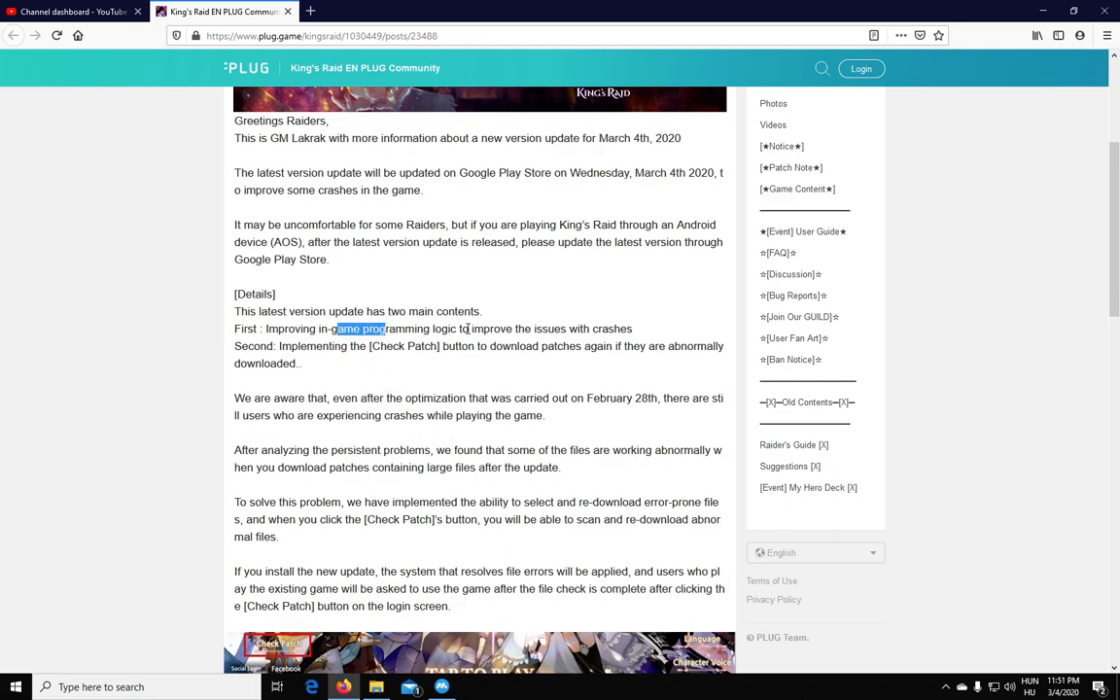
{"action": "left_click", "coordinate": [475, 328]}
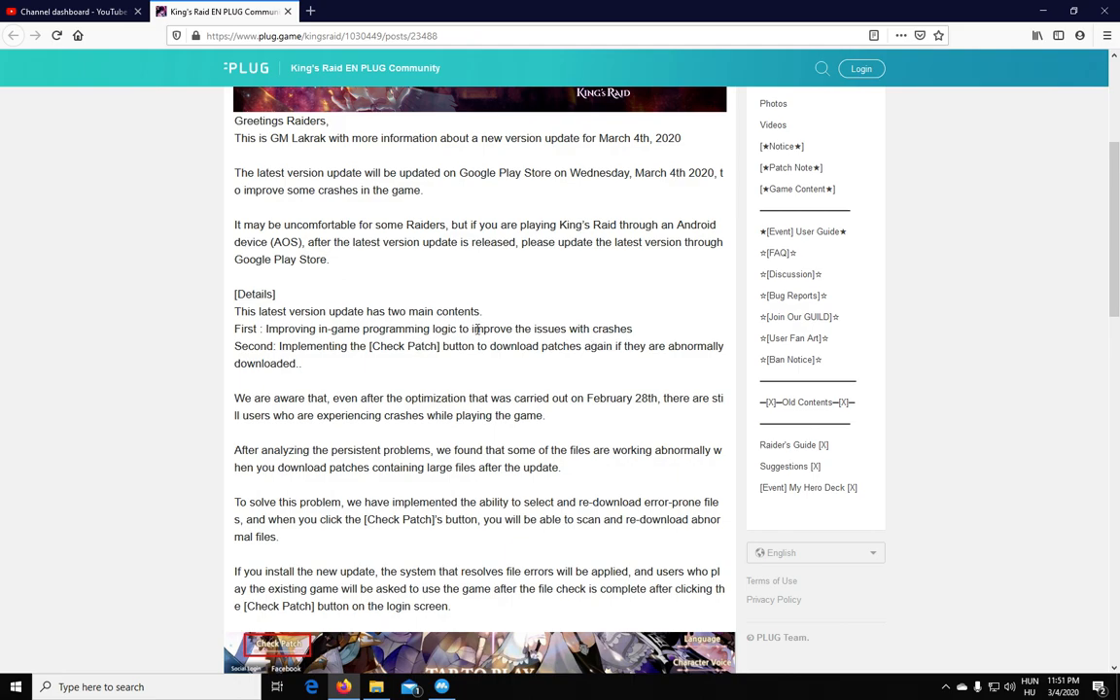
{"action": "mouse_move", "coordinate": [596, 309]}
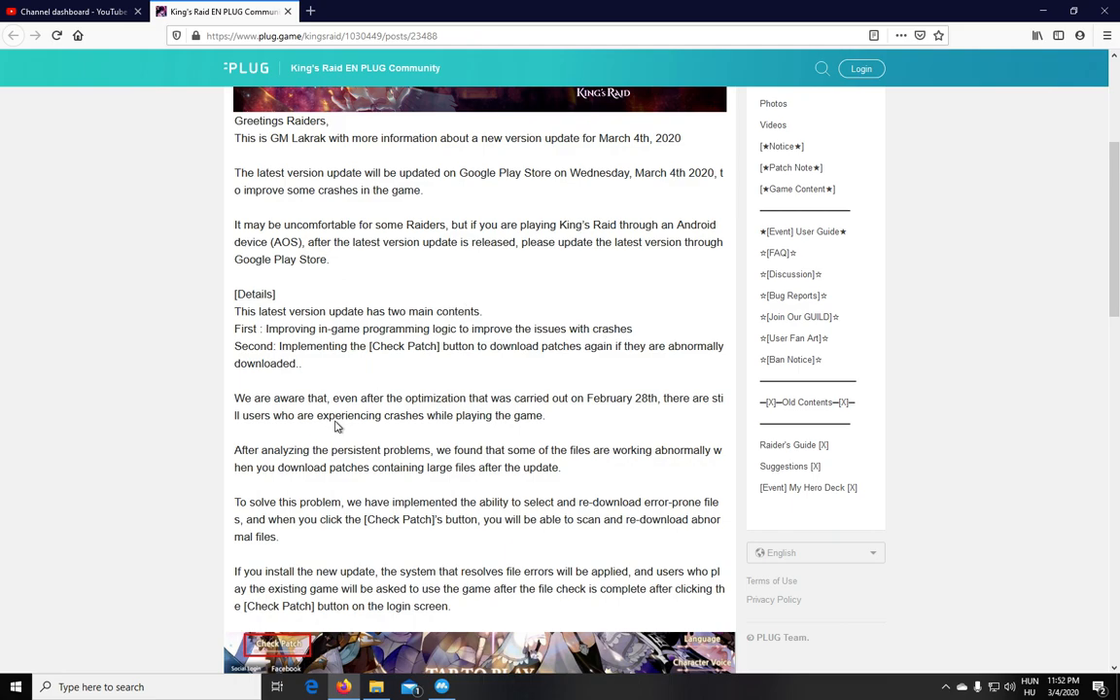
{"action": "scroll", "scroll_direction": "down", "scroll_amount": 3}
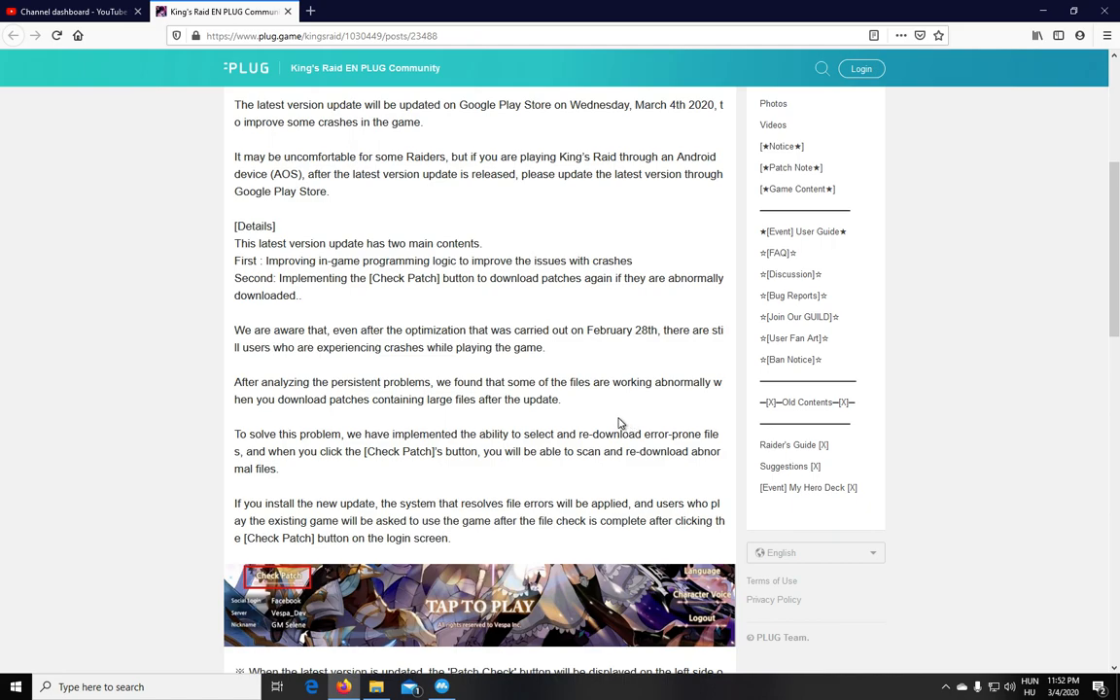
{"action": "scroll", "scroll_direction": "down", "scroll_amount": 3}
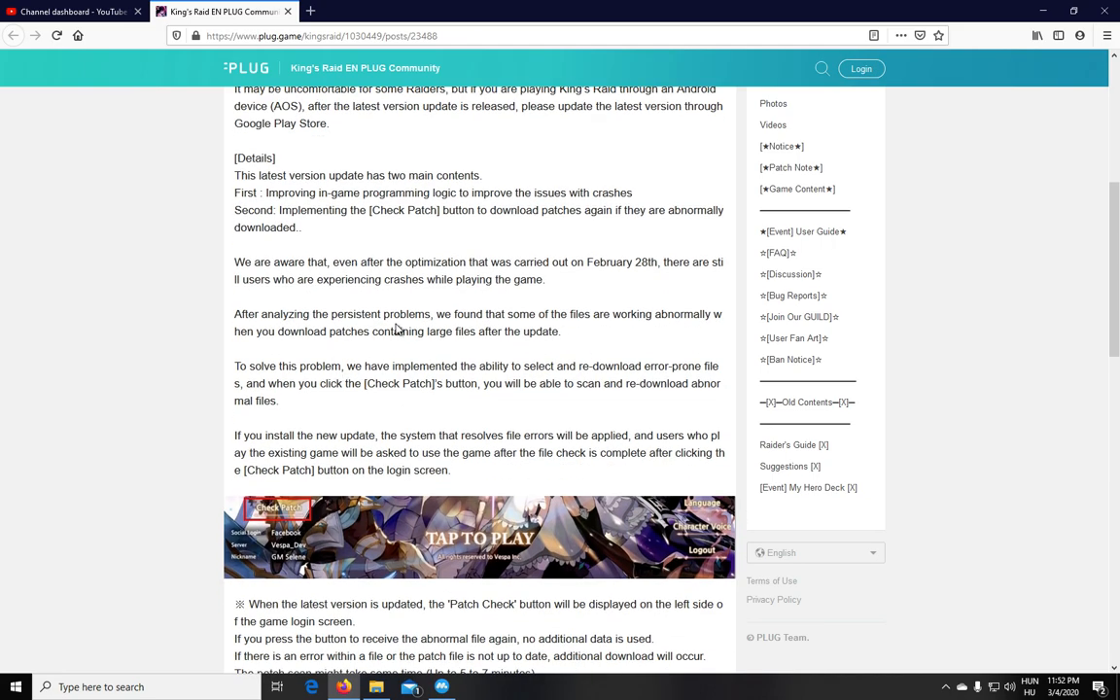
{"action": "mouse_move", "coordinate": [482, 329]}
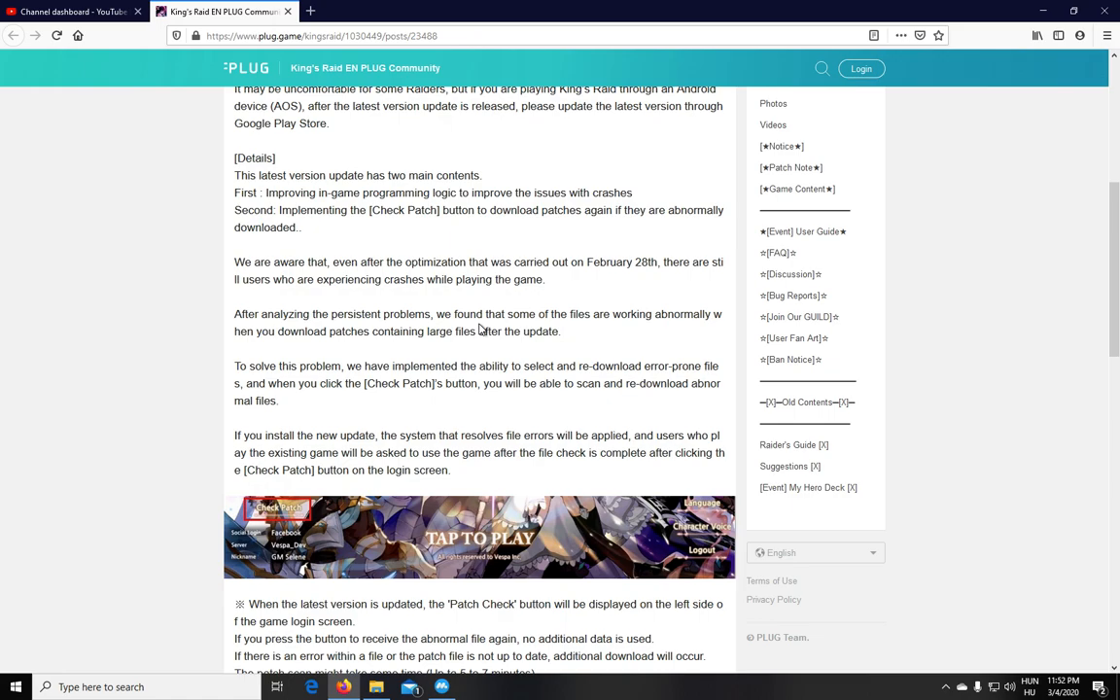
{"action": "scroll", "scroll_direction": "down", "scroll_amount": 3}
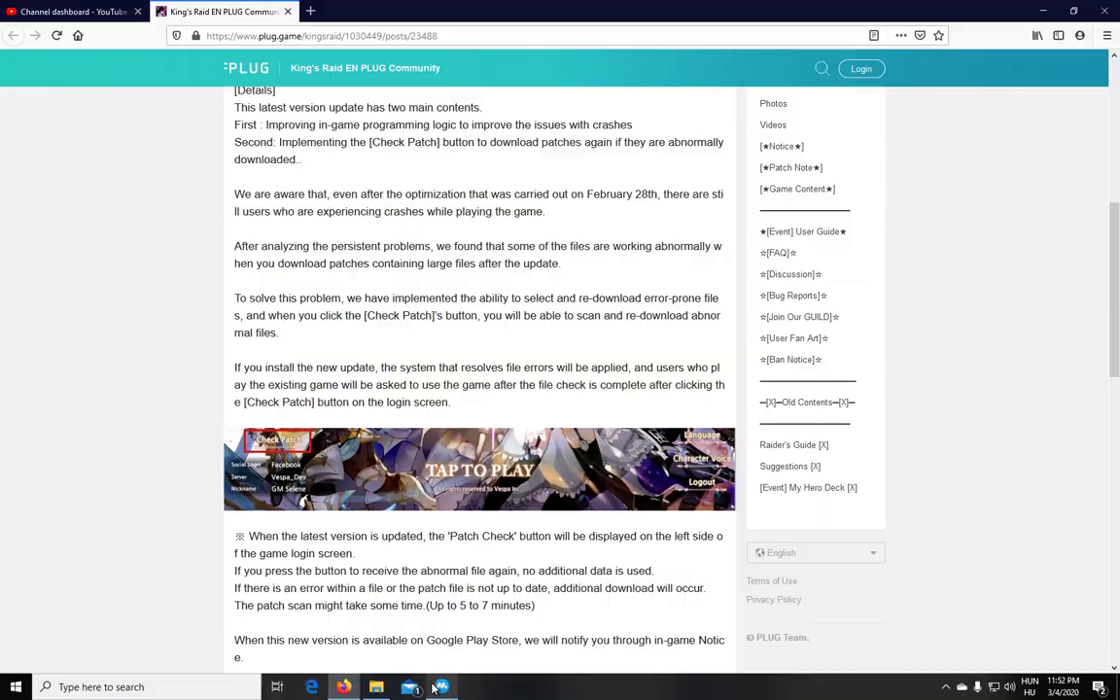
Back in King's Raid, start the patch file check and accept its notice
{"action": "left_click", "coordinate": [440, 687]}
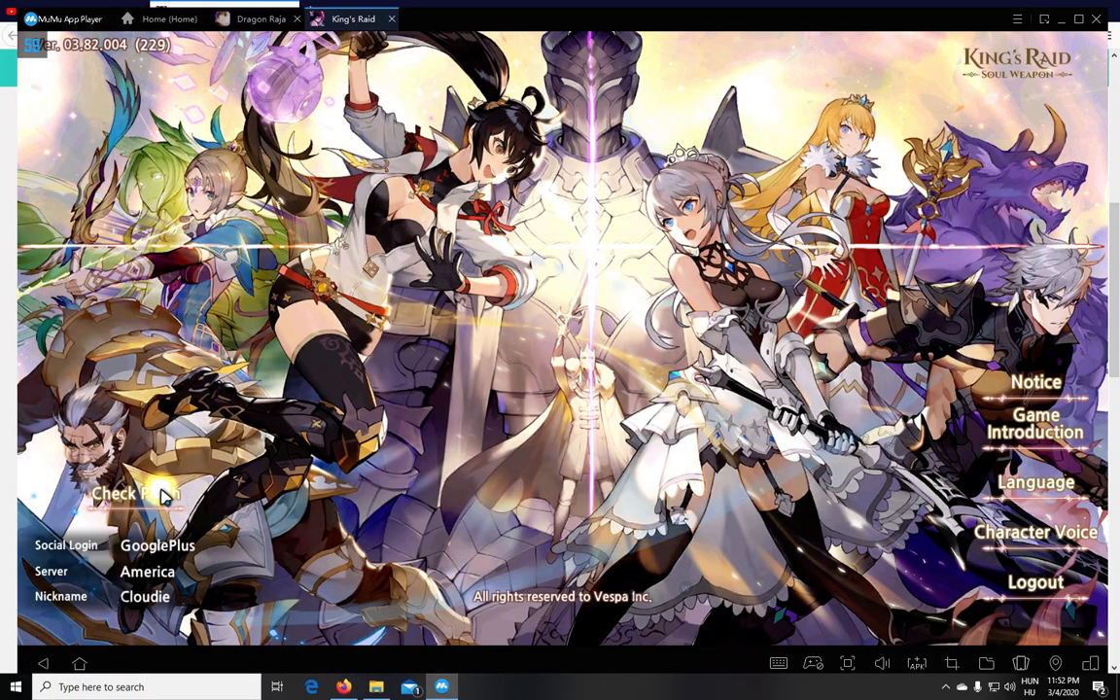
{"action": "left_click", "coordinate": [136, 492]}
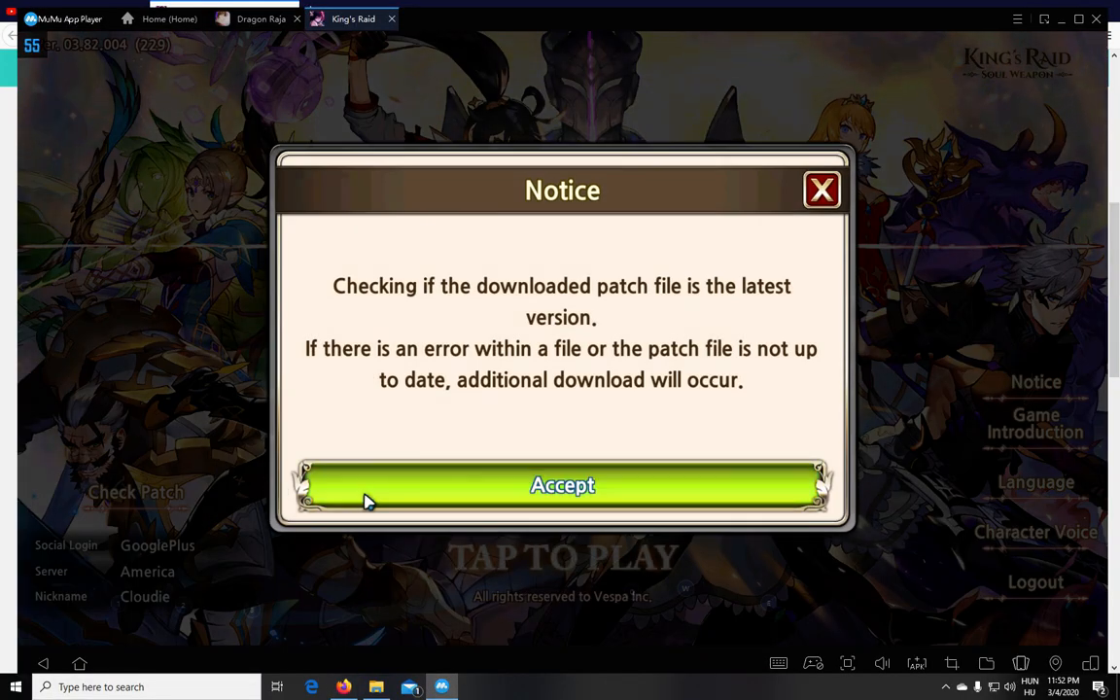
{"action": "left_click", "coordinate": [562, 485]}
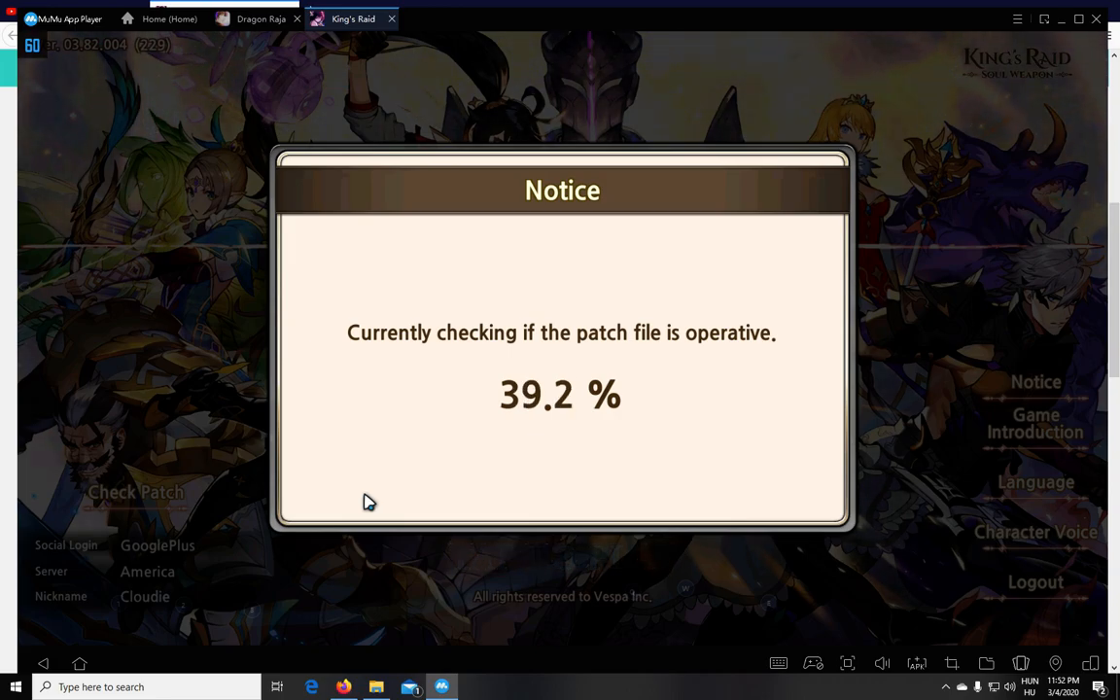
{"action": "mouse_move", "coordinate": [323, 460]}
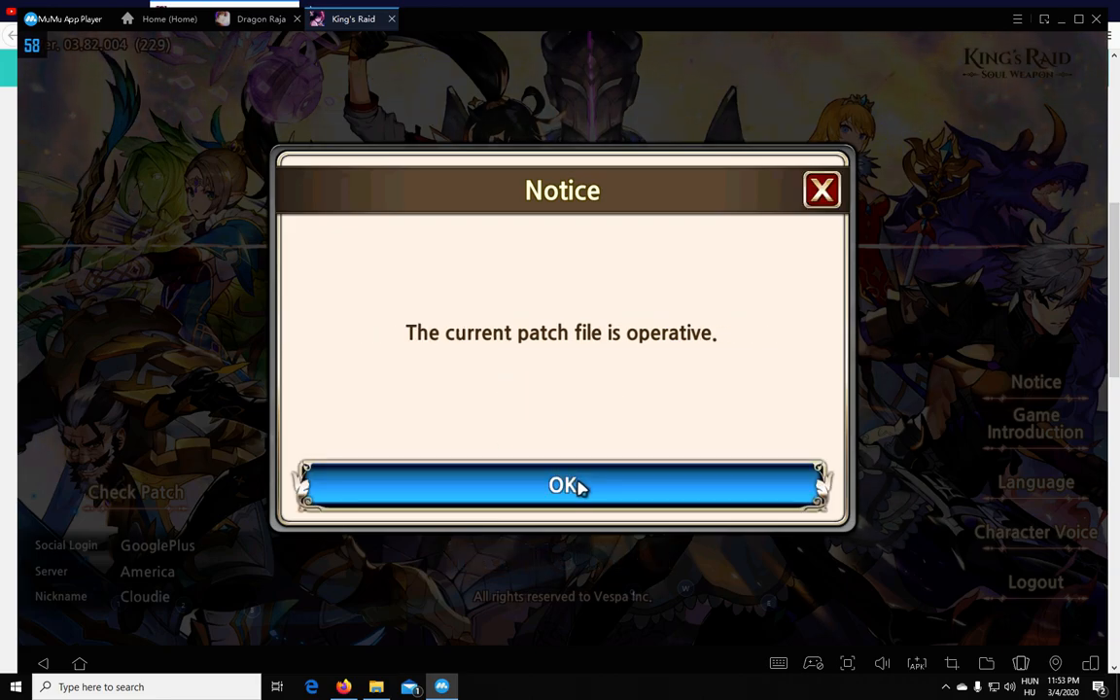
{"action": "mouse_move", "coordinate": [529, 267]}
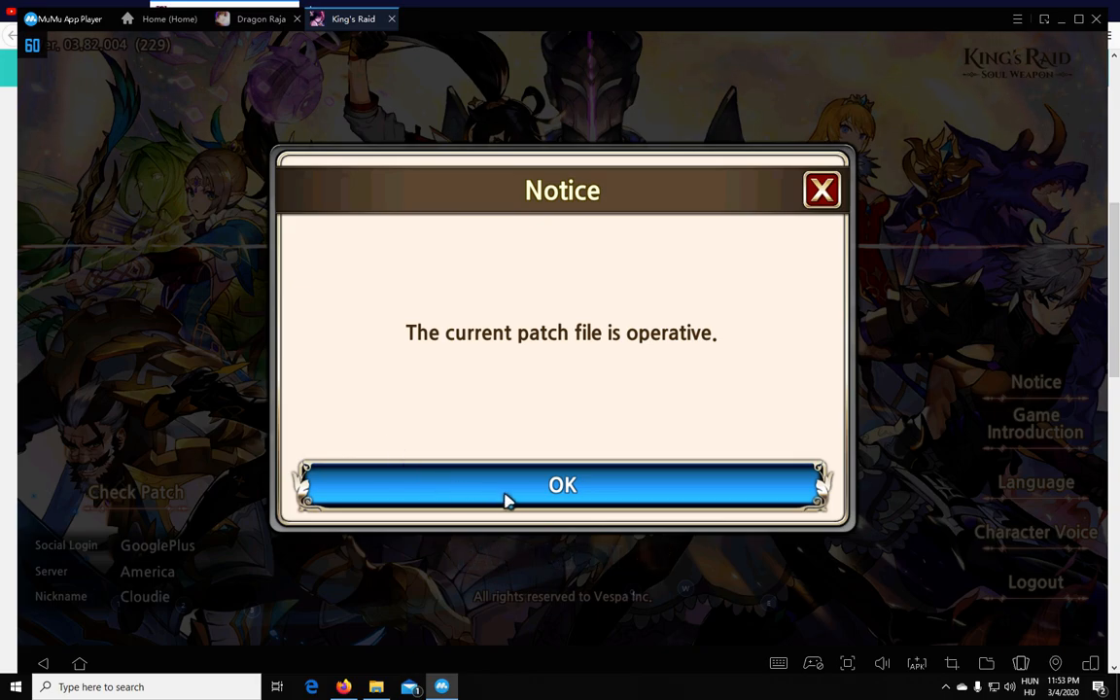
{"action": "mouse_move", "coordinate": [749, 486]}
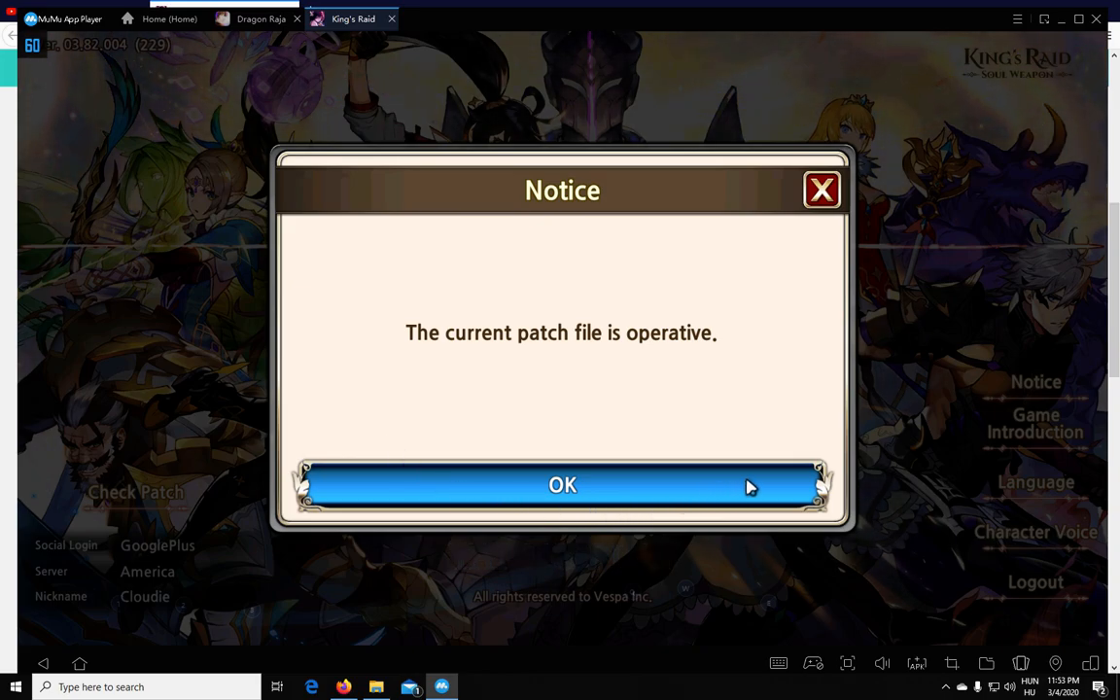
{"action": "mouse_move", "coordinate": [433, 678]}
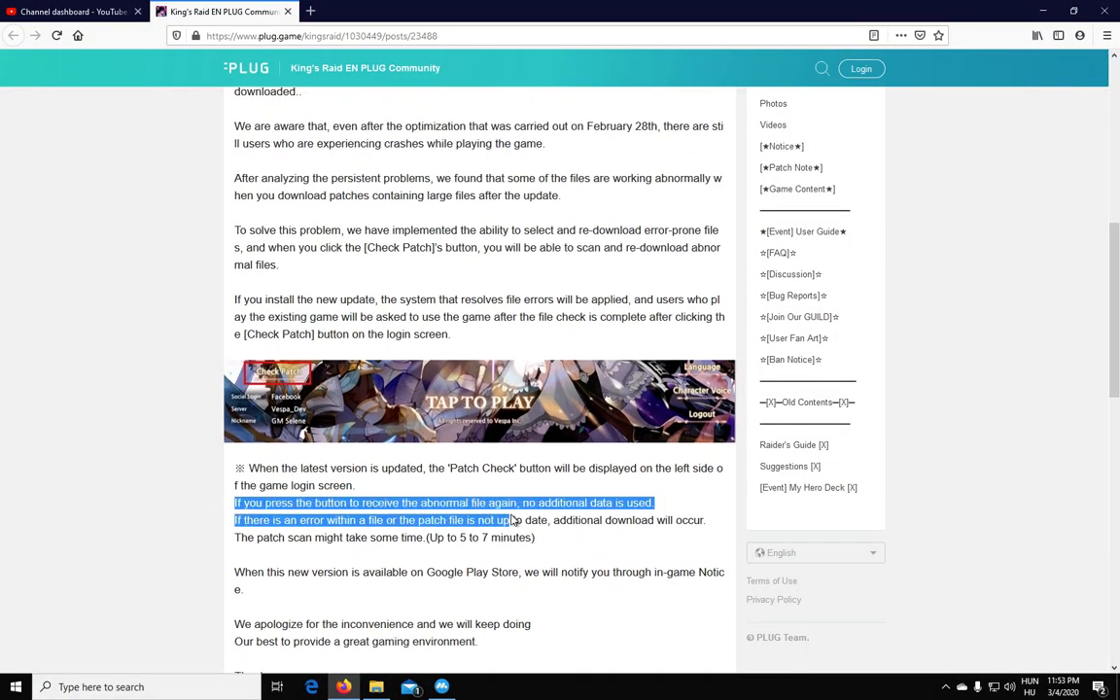
{"action": "left_click", "coordinate": [420, 503]}
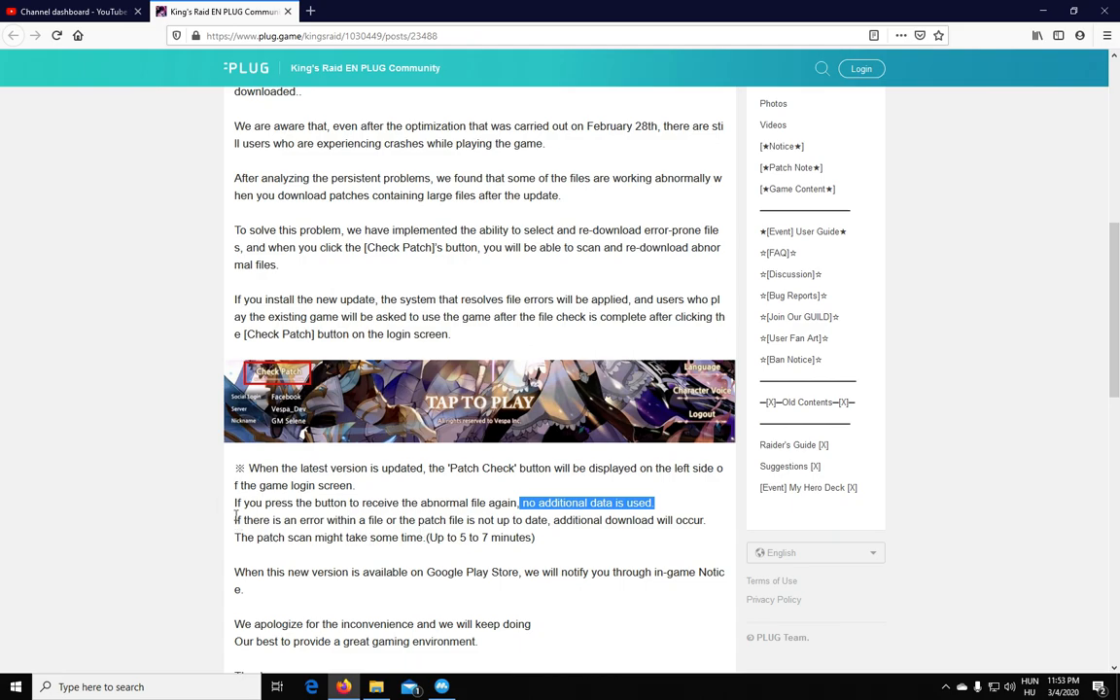
{"action": "mouse_move", "coordinate": [226, 516]}
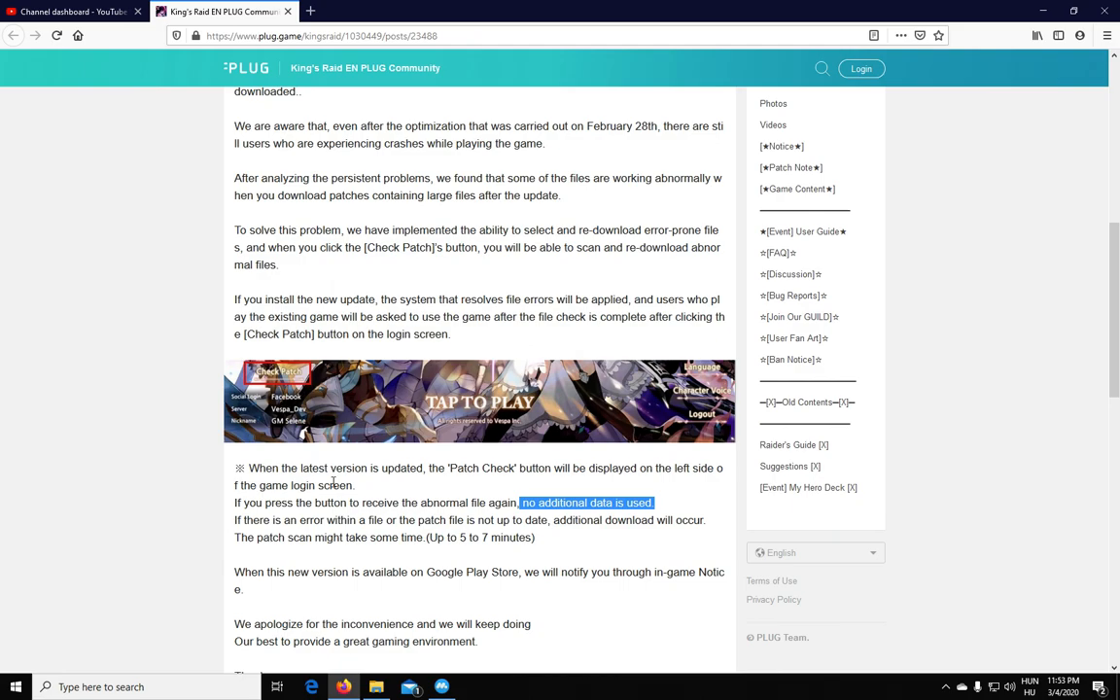
{"action": "mouse_move", "coordinate": [293, 538]}
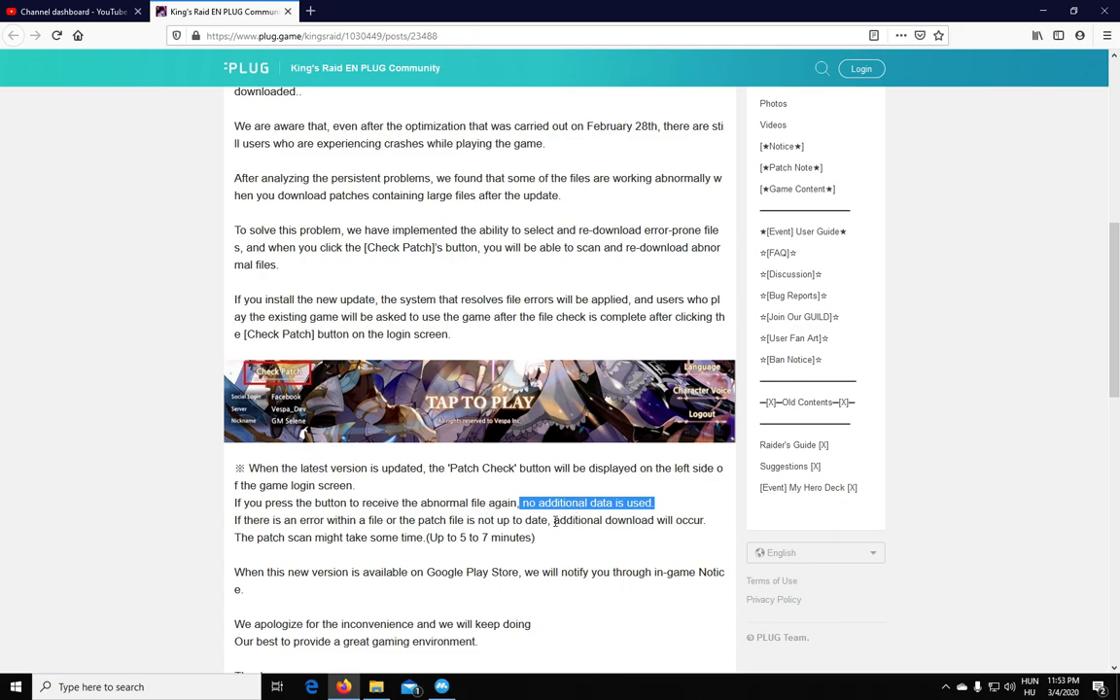
{"action": "mouse_move", "coordinate": [559, 498]}
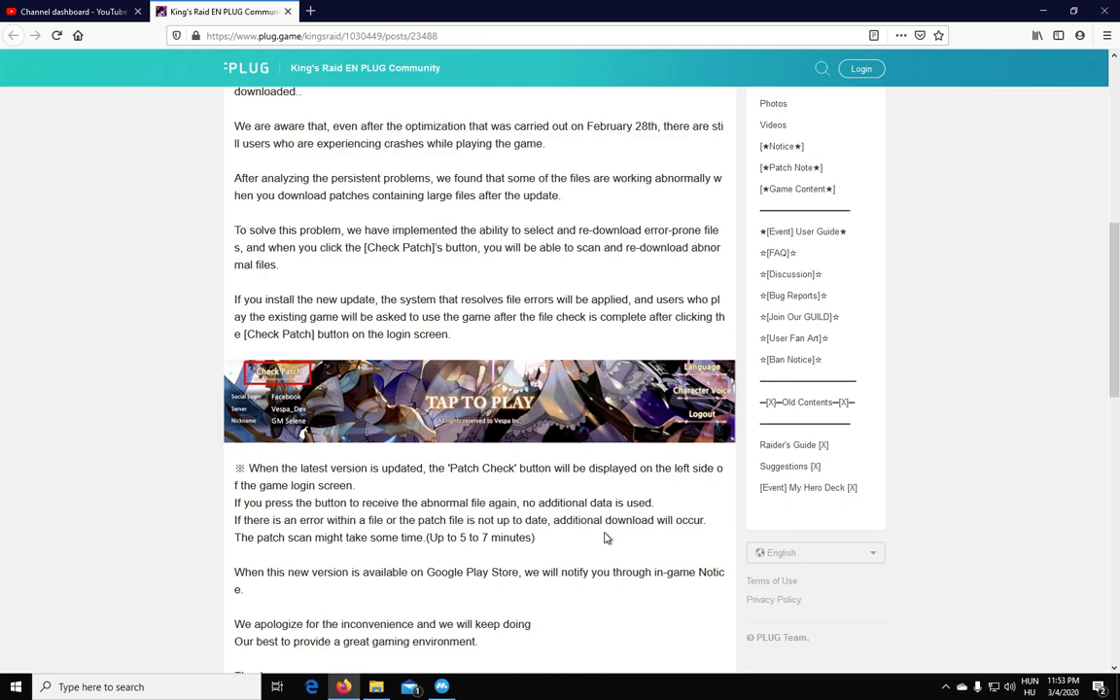
{"action": "scroll", "scroll_direction": "down", "scroll_amount": 3}
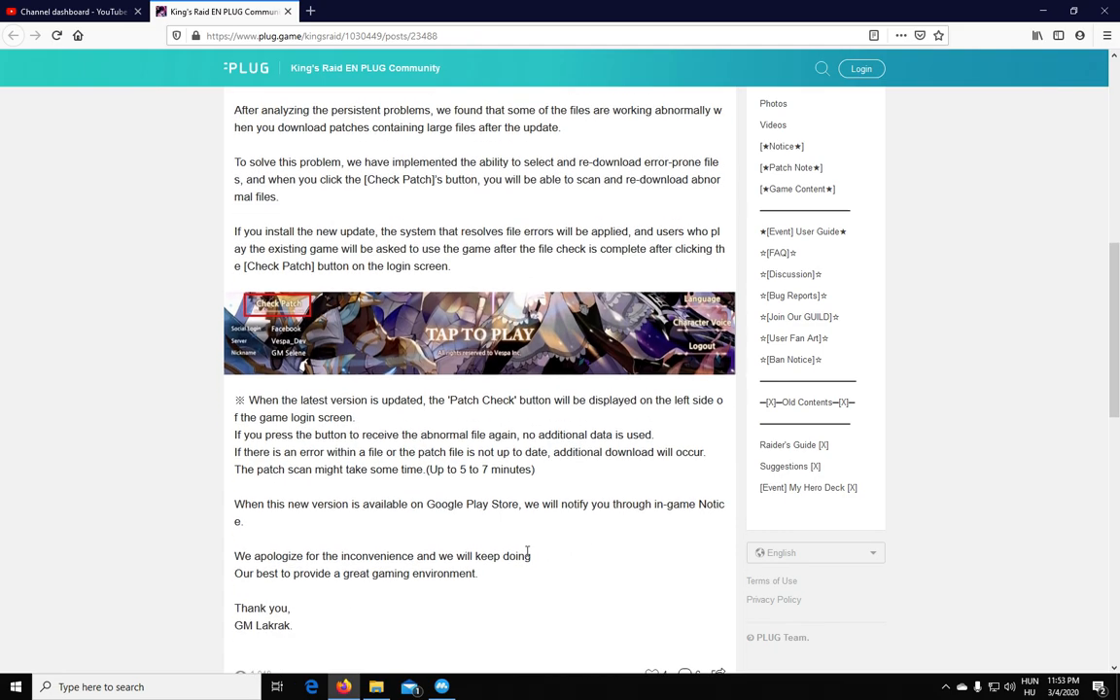